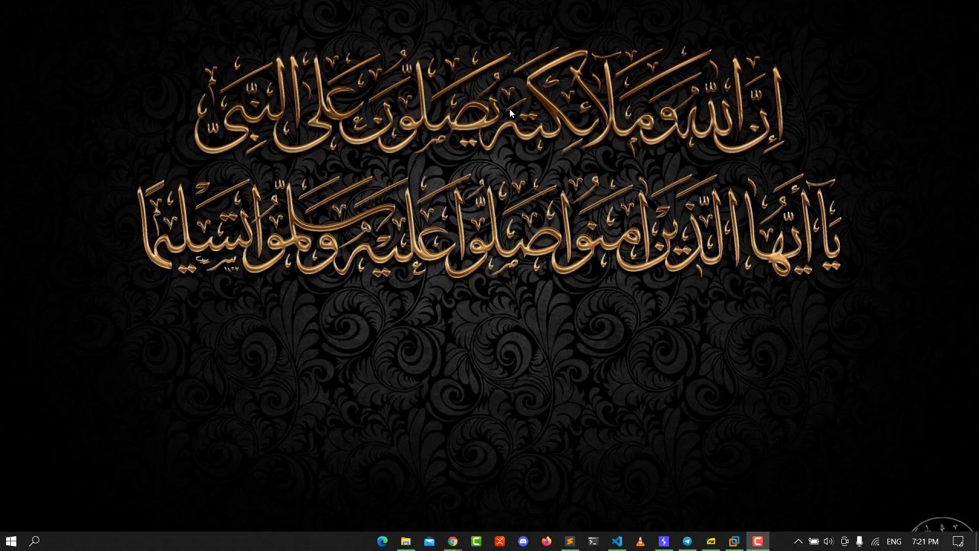
{"action": "mouse_move", "coordinate": [509, 143]}
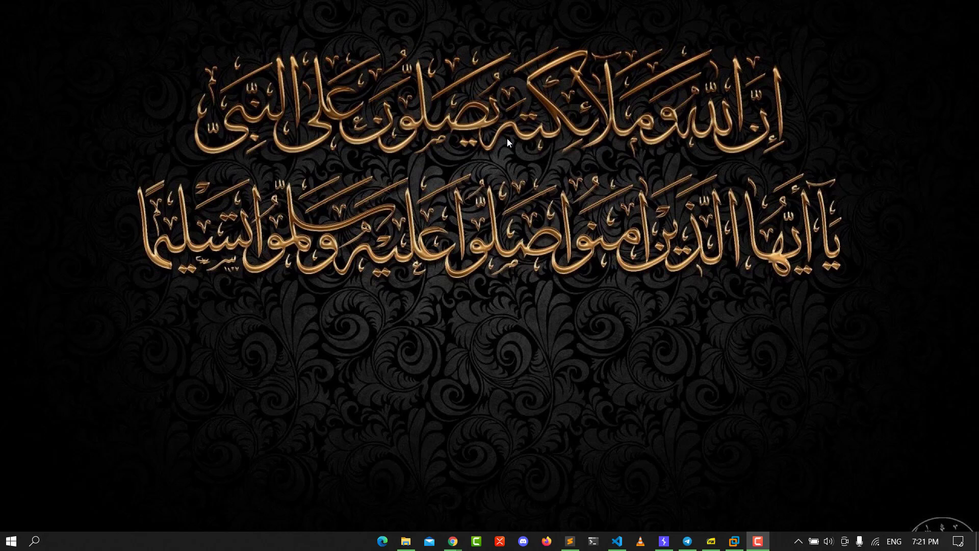
{"action": "mouse_move", "coordinate": [380, 221]}
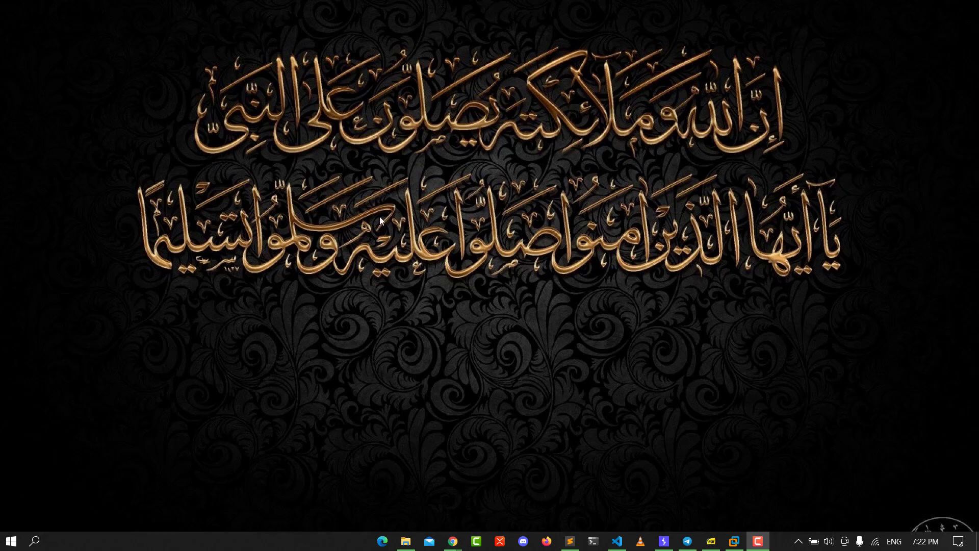
- Expand Audio inputs and outputs and bring up the context menu for Speakers (Realtek(R) Audio)
{"action": "left_click", "coordinate": [12, 540]}
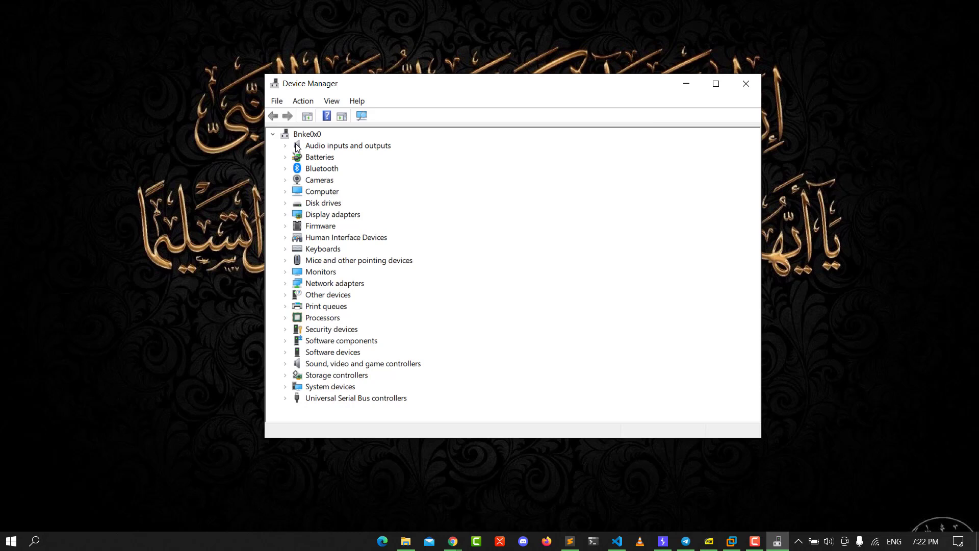
{"action": "left_click", "coordinate": [348, 145]}
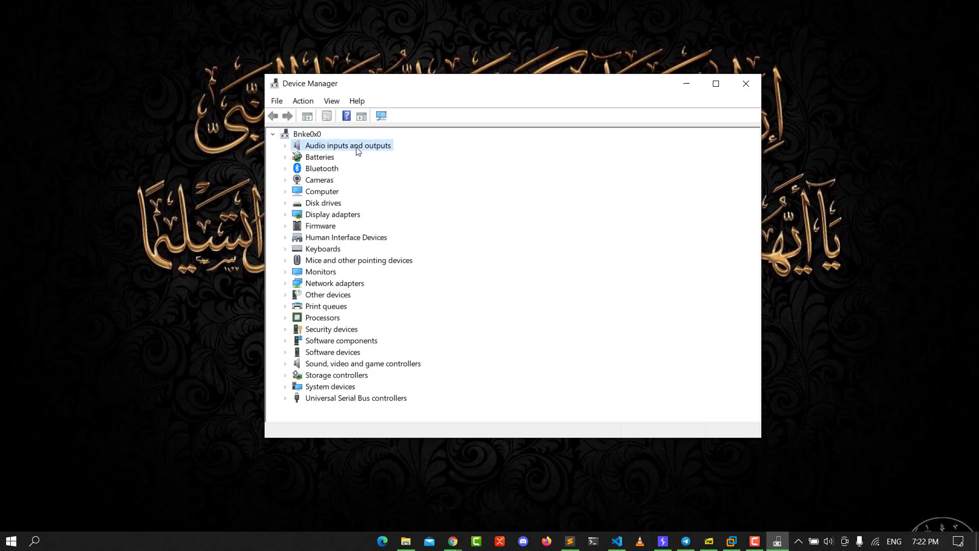
{"action": "right_click", "coordinate": [347, 145]}
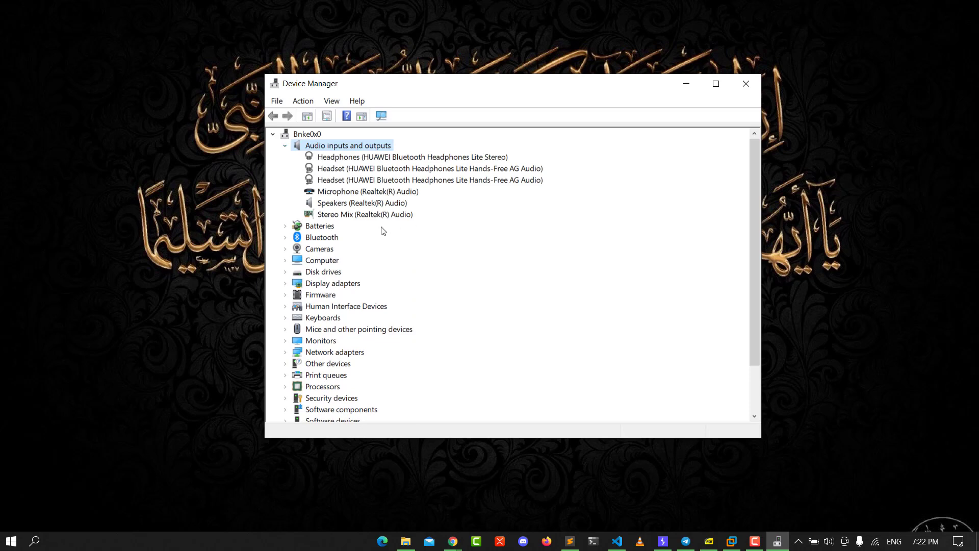
{"action": "left_click", "coordinate": [360, 202]}
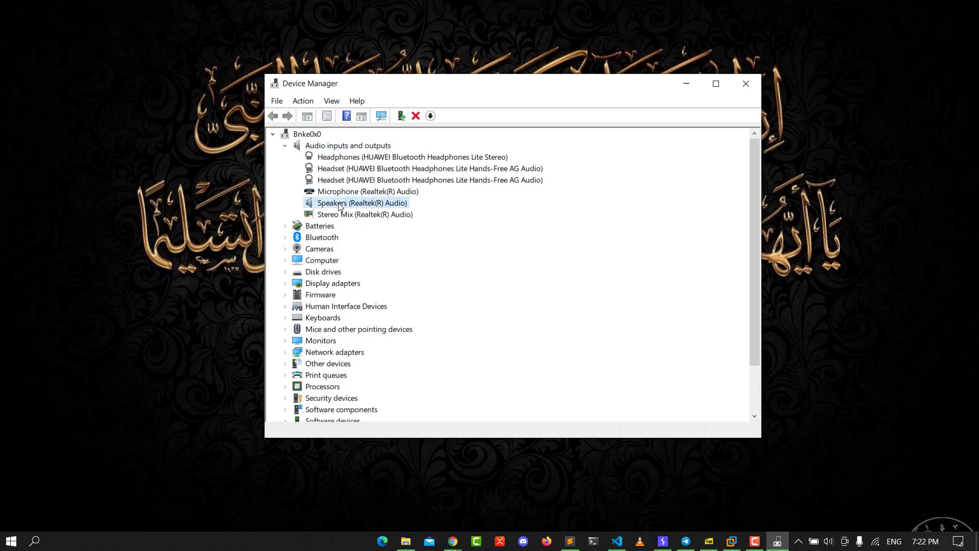
{"action": "right_click", "coordinate": [341, 202]}
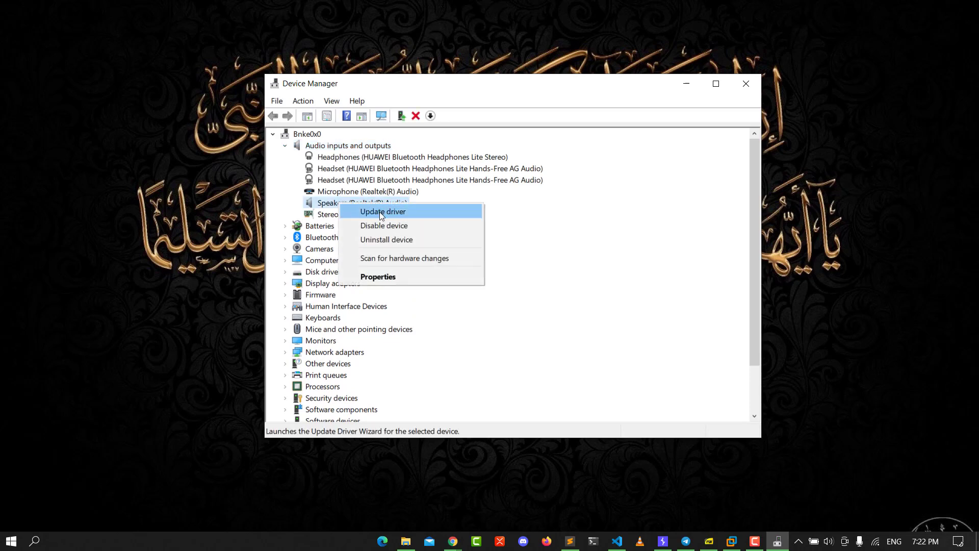
- Run Update driver with automatic search, confirm the best Speakers driver is installed, and close the wizard
{"action": "left_click", "coordinate": [382, 211]}
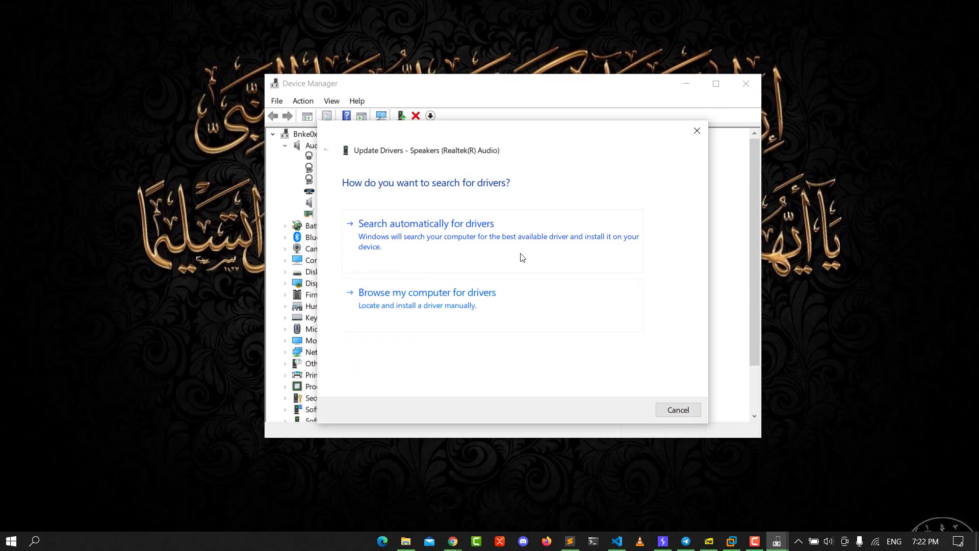
{"action": "left_click", "coordinate": [426, 223]}
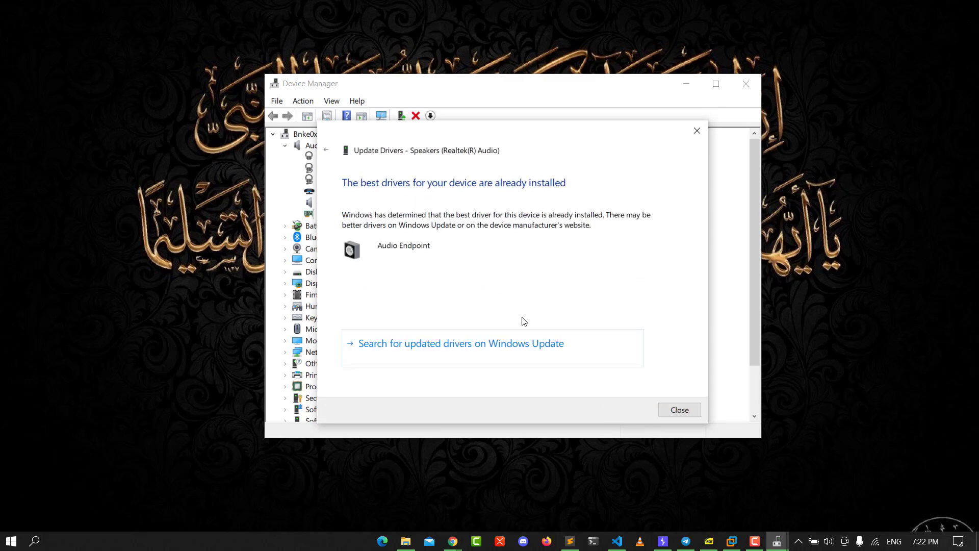
{"action": "left_click", "coordinate": [461, 344]}
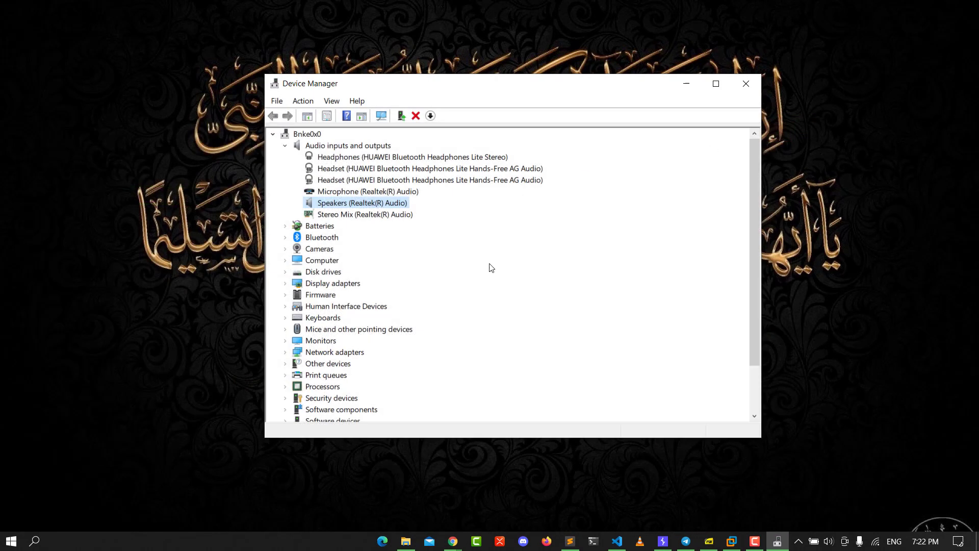
{"action": "mouse_move", "coordinate": [470, 261]}
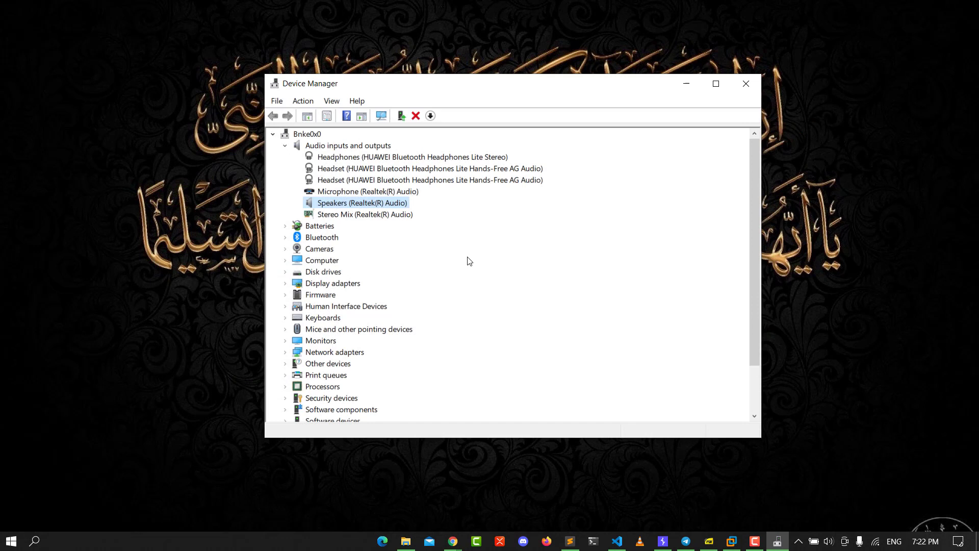
- Show the context menu for Speakers (Realtek(R) Audio) again before closing Device Manager
{"action": "right_click", "coordinate": [361, 202]}
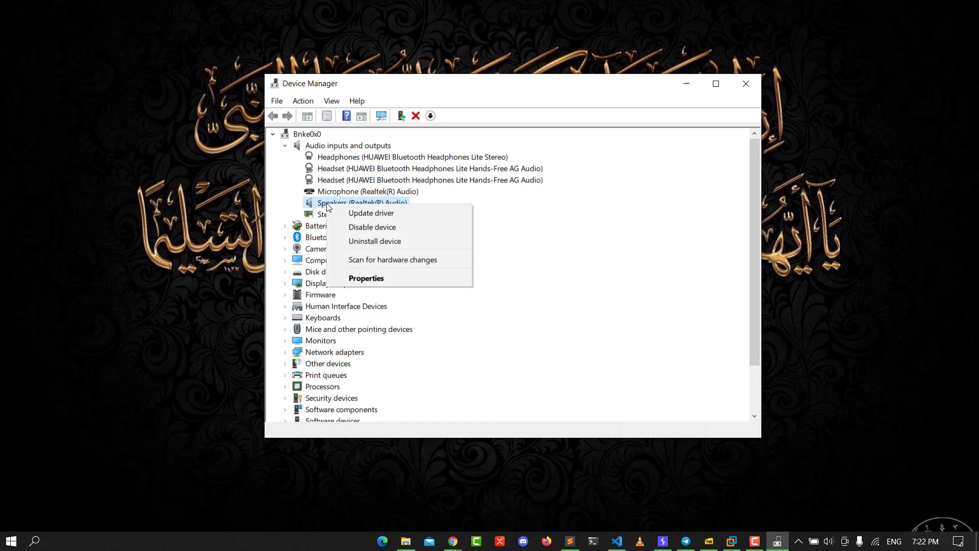
{"action": "mouse_move", "coordinate": [383, 248]}
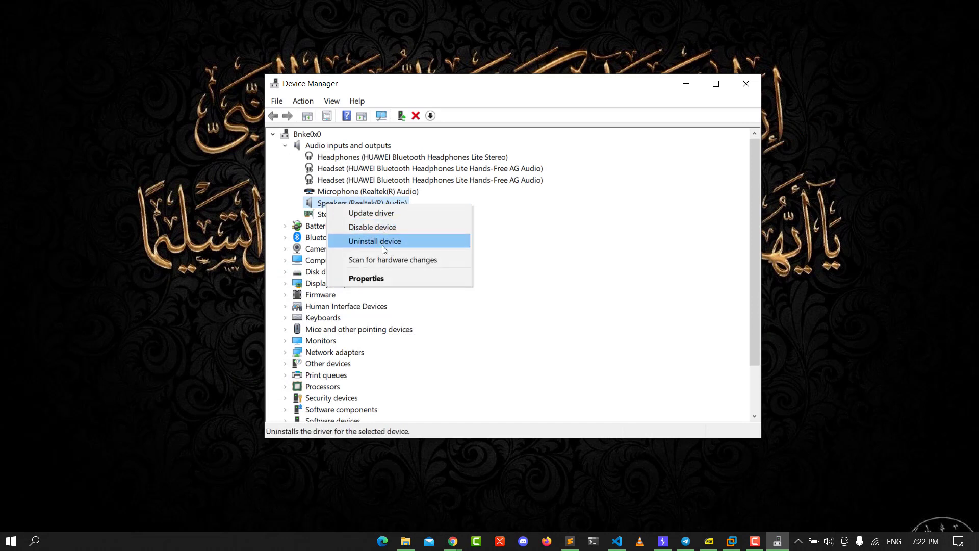
{"action": "mouse_move", "coordinate": [414, 253]}
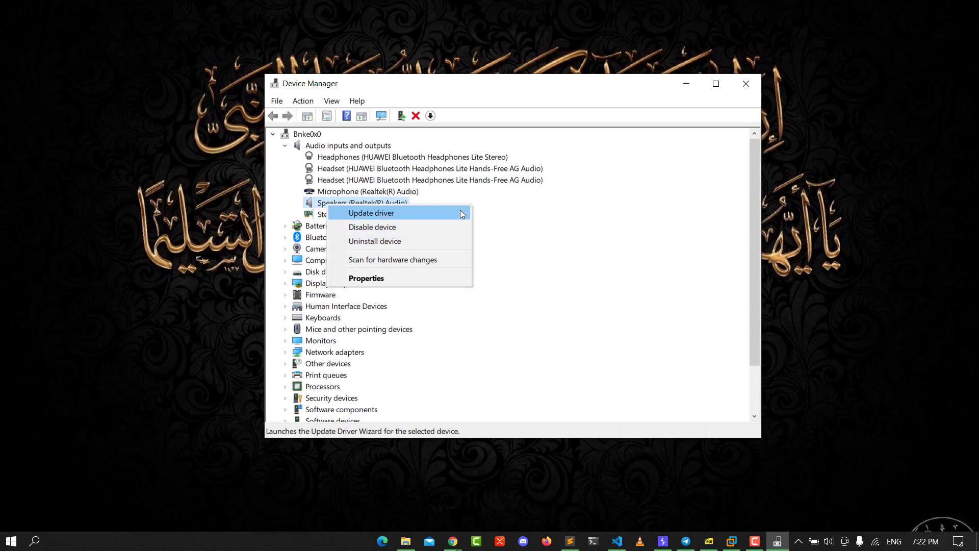
{"action": "mouse_move", "coordinate": [530, 368]}
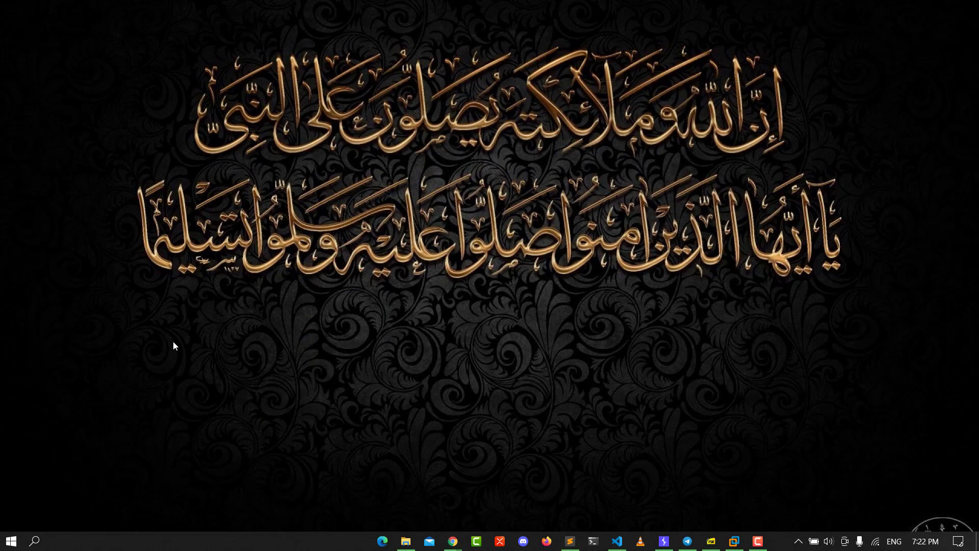
- Search 'mic' from the taskbar and open the Microphone setup speech settings
{"action": "left_click", "coordinate": [33, 540]}
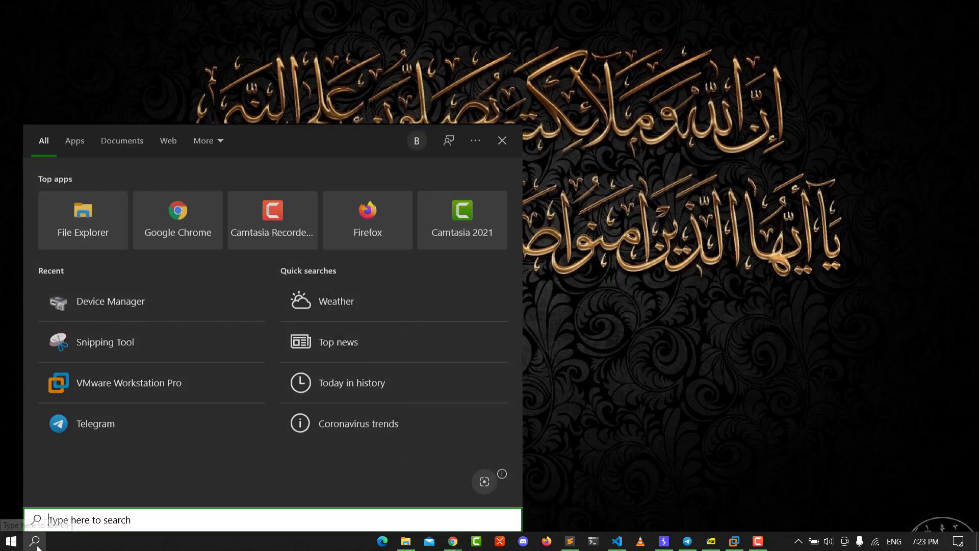
{"action": "mouse_move", "coordinate": [424, 46]}
{"action": "type", "text": "mic"}
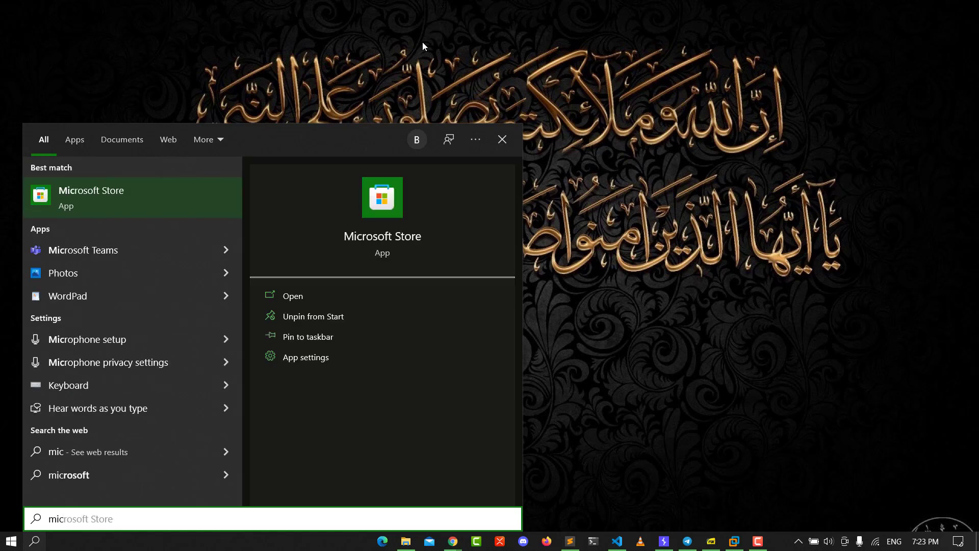
{"action": "left_click", "coordinate": [292, 296]}
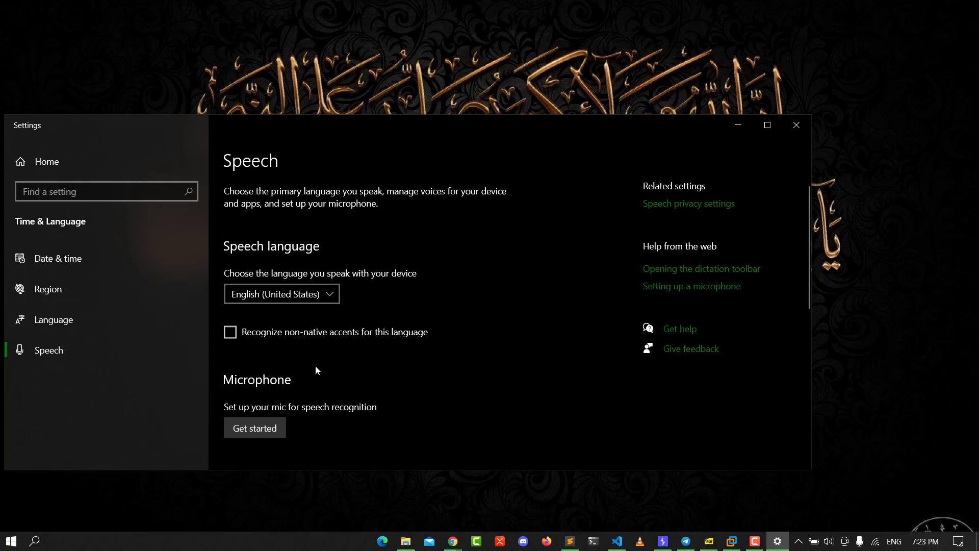
{"action": "scroll", "scroll_direction": "down", "scroll_amount": 3}
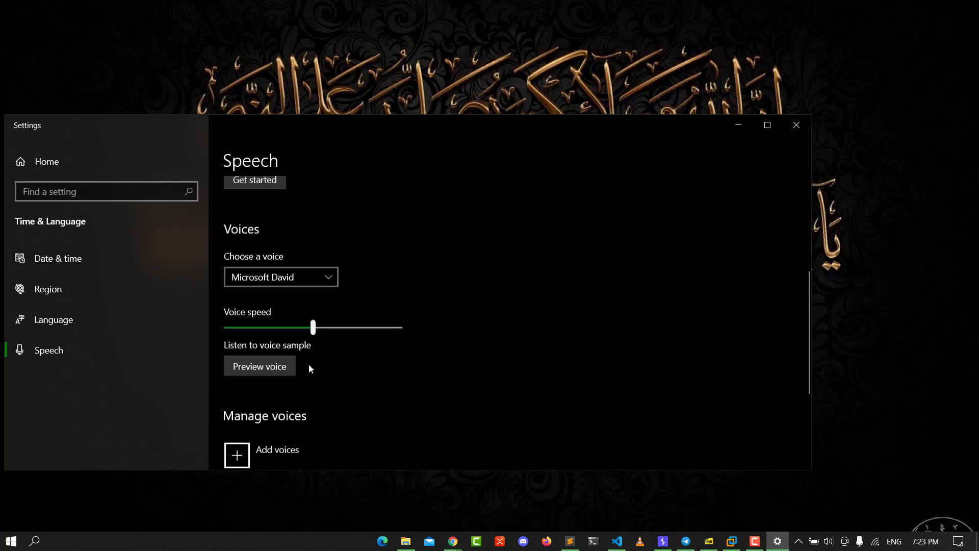
{"action": "scroll", "scroll_direction": "down", "scroll_amount": 3}
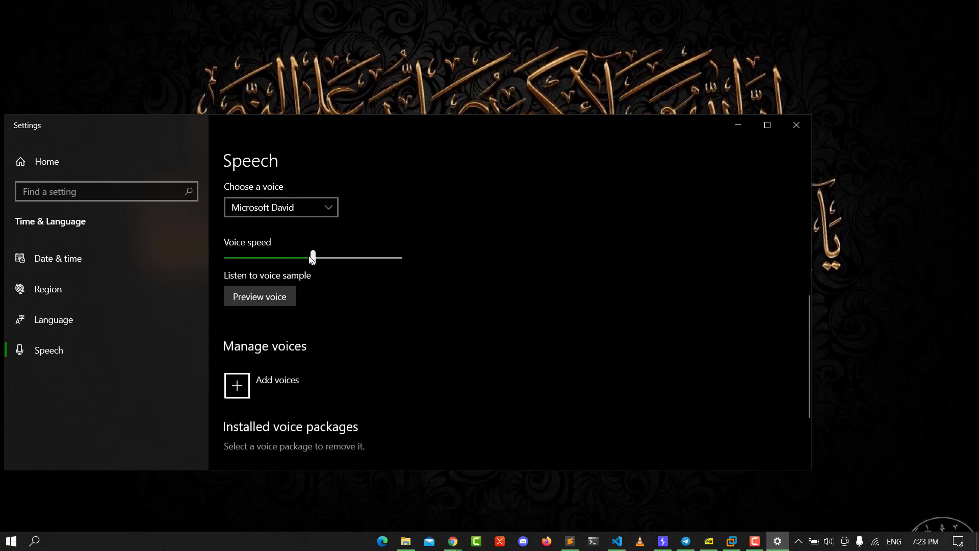
{"action": "scroll", "scroll_direction": "down", "scroll_amount": 3}
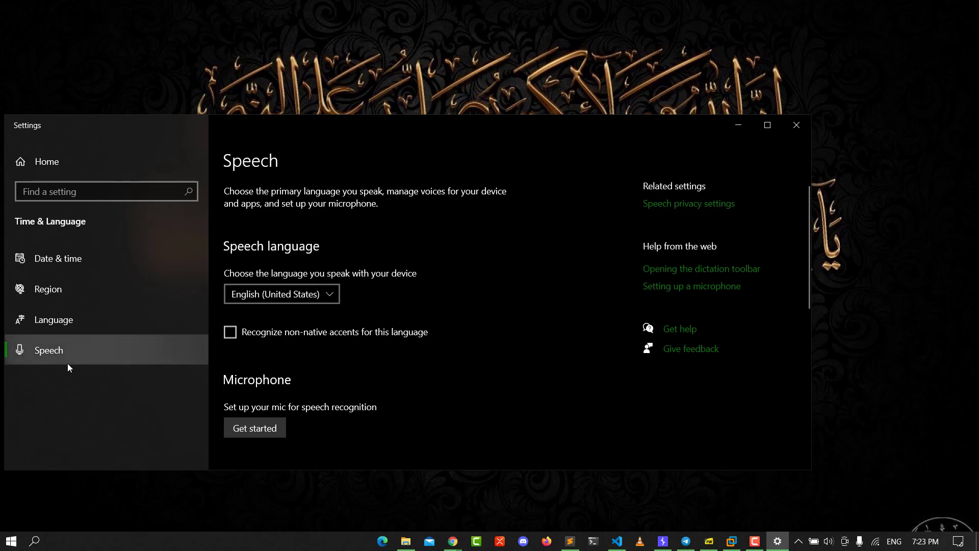
{"action": "mouse_move", "coordinate": [305, 259]}
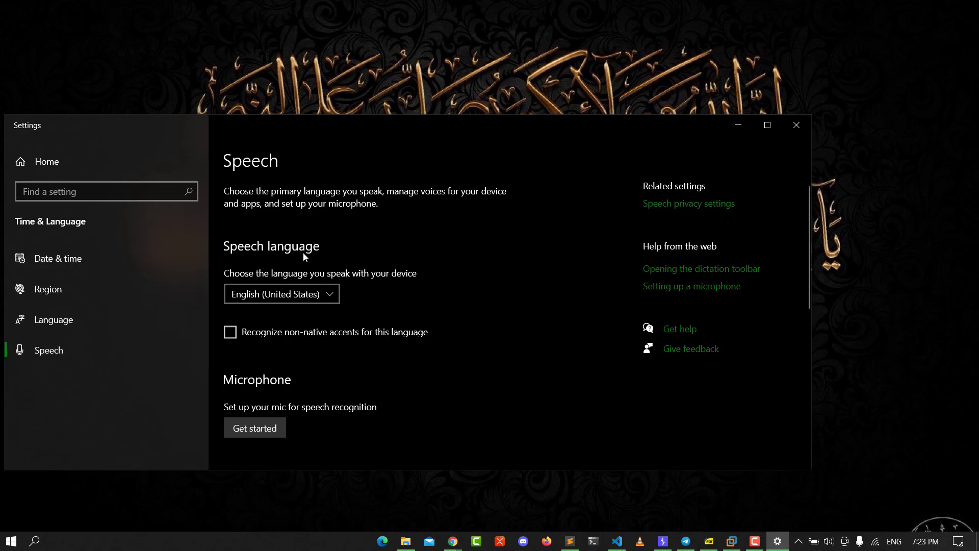
{"action": "scroll", "scroll_direction": "down", "scroll_amount": 3}
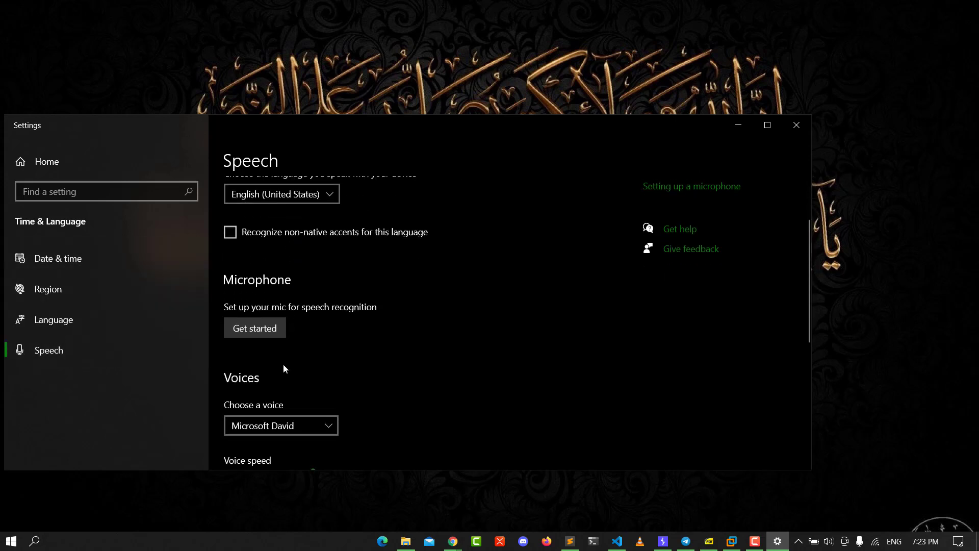
{"action": "left_click", "coordinate": [35, 540]}
{"action": "type", "text": "mic"}
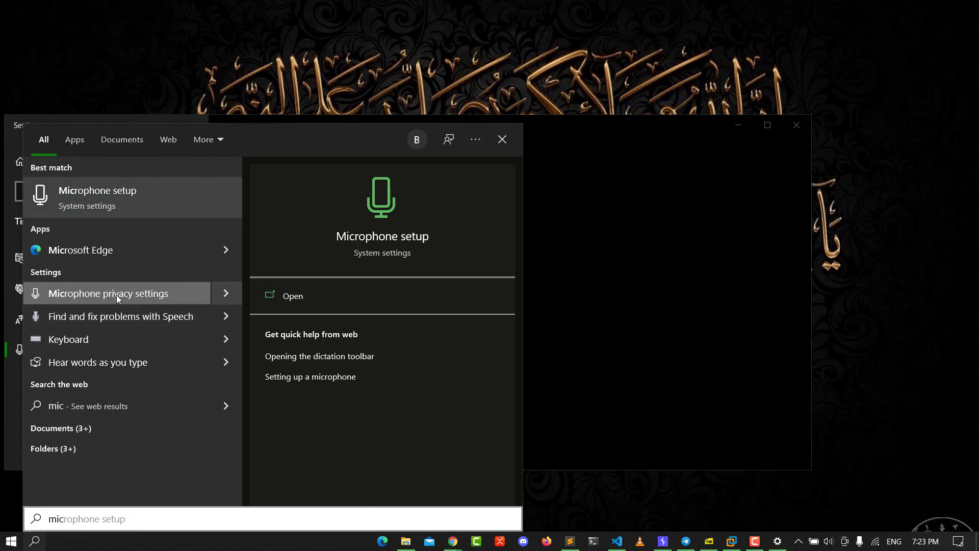
- Open Microphone privacy settings showing access on for the device and apps, and scroll the page
{"action": "left_click", "coordinate": [116, 293]}
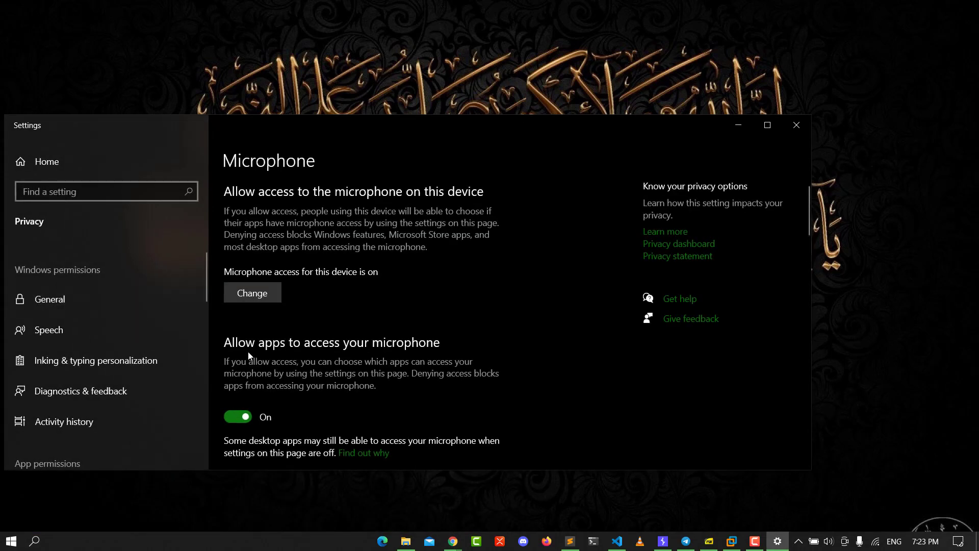
{"action": "scroll", "scroll_direction": "down", "scroll_amount": 3}
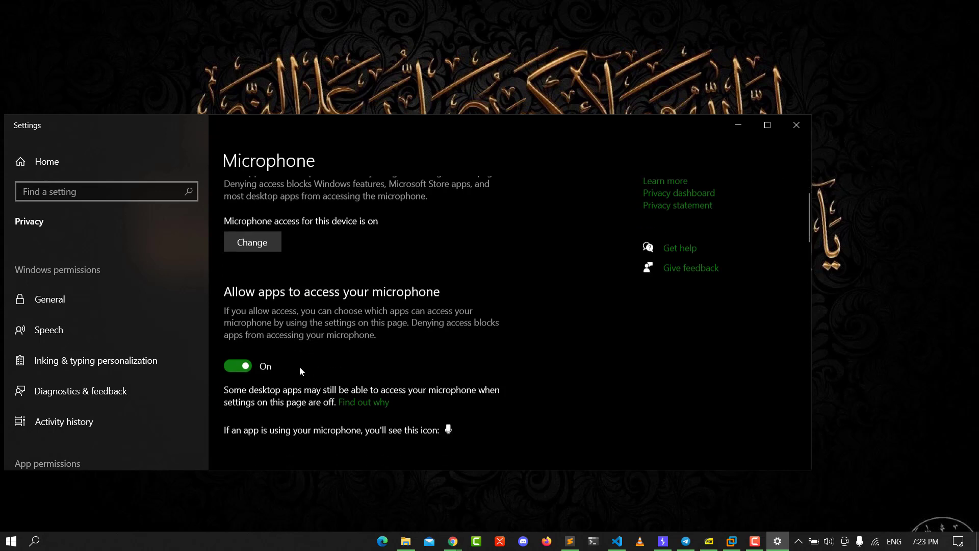